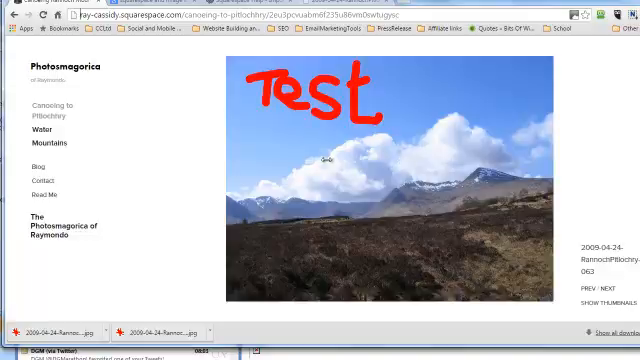
mouse_move(500, 218)
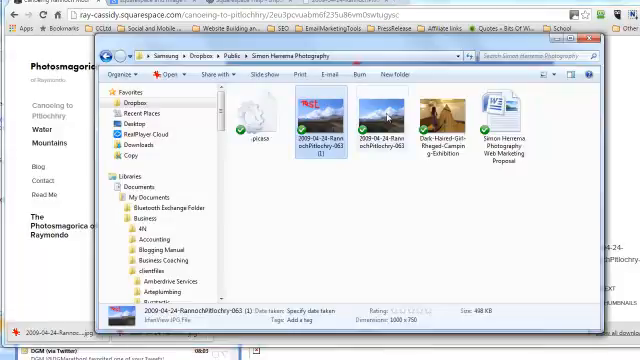
- View the original JPG's Properties details down through the camera and GPS location fields
left_click(368, 112)
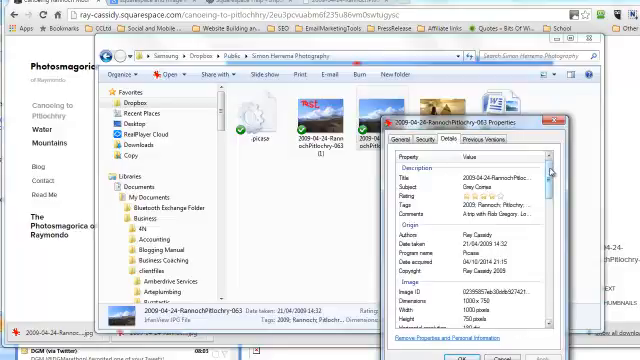
scroll("down", 3)
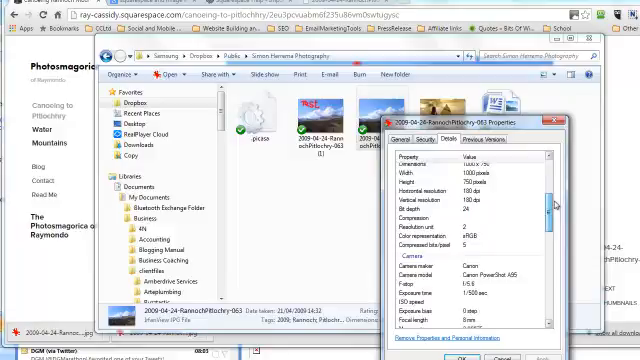
scroll("down", 3)
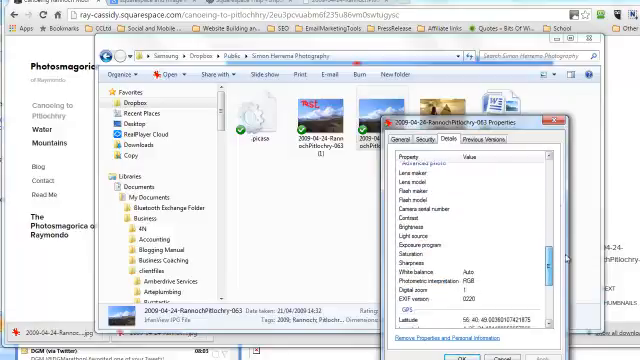
scroll("down", 3)
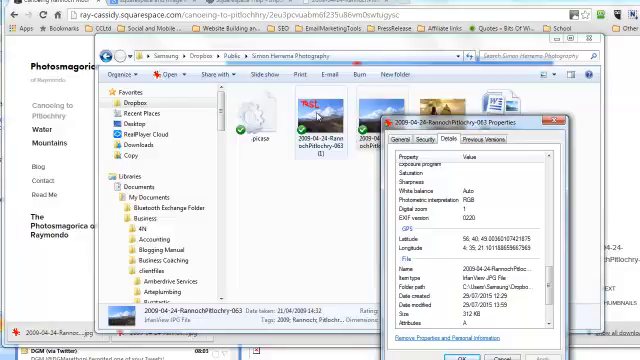
- View the re-downloaded '(1)' copy's Properties details, confirming its camera fields are empty
right_click(304, 114)
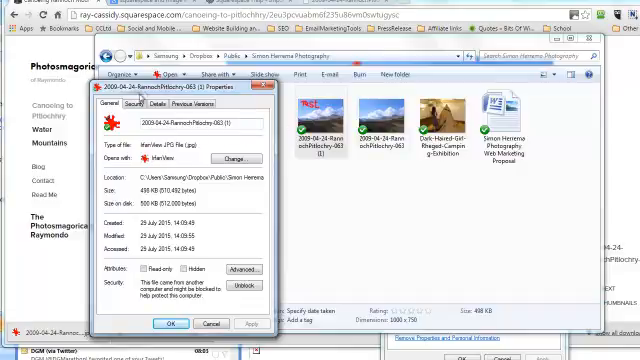
left_click(160, 104)
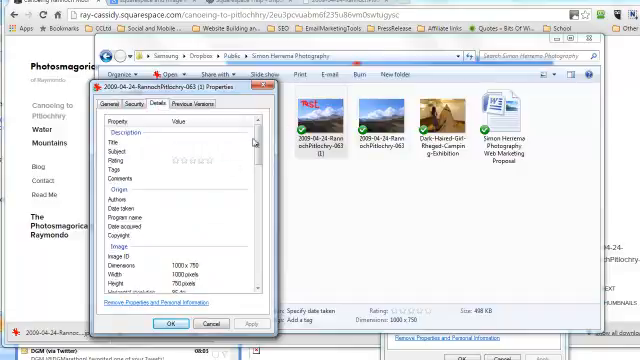
scroll("down", 3)
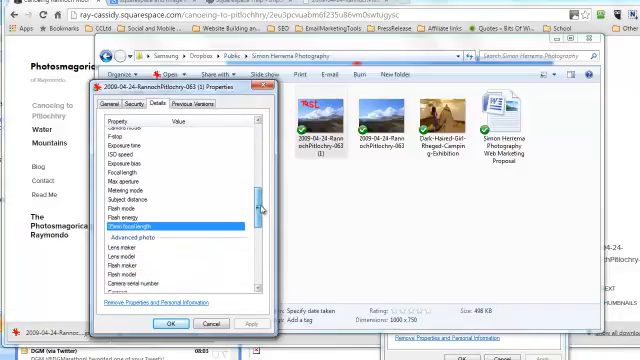
scroll("down", 3)
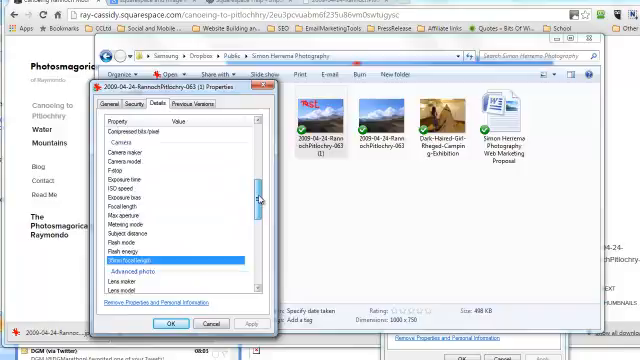
scroll("up", 3)
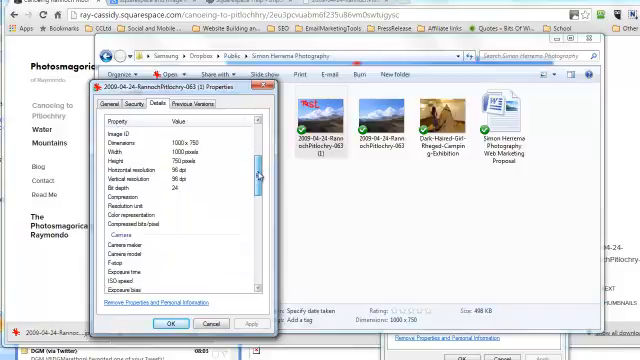
scroll("up", 3)
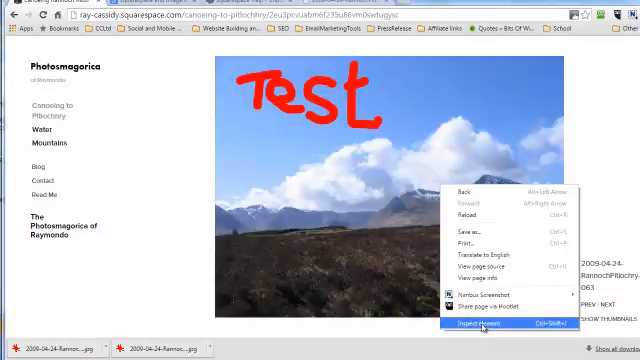
- Inspect the displayed 'Test' image's img markup in Chrome DevTools
left_click(478, 324)
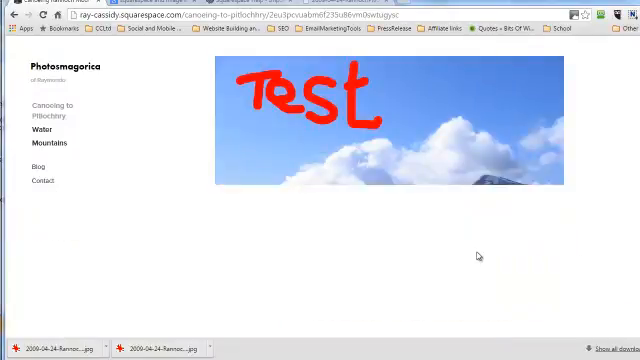
key("F12")
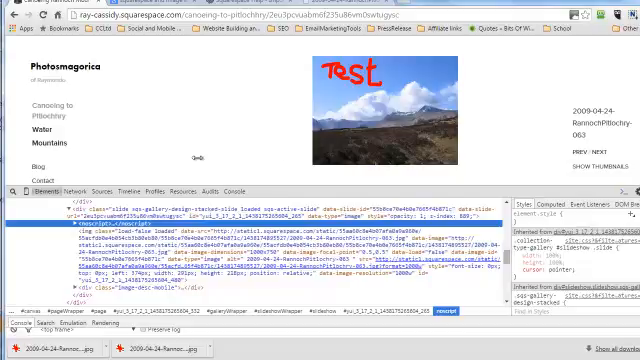
mouse_move(180, 172)
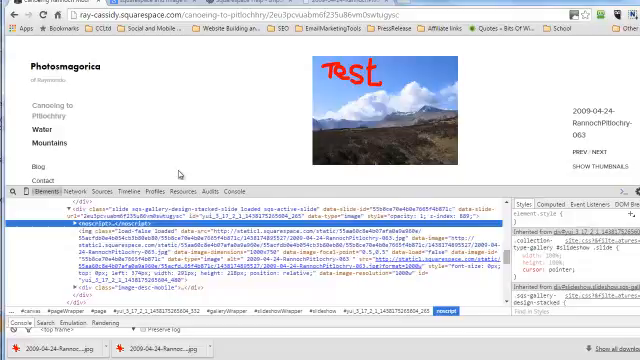